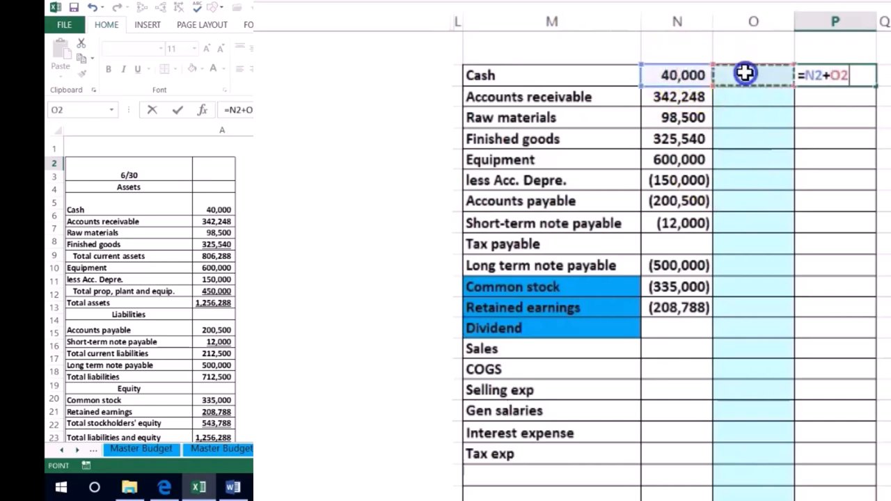
# - Confirm Cash ending balance =N2+O2 and copy it down column P through the Tax exp row
pyautogui.press('Enter')
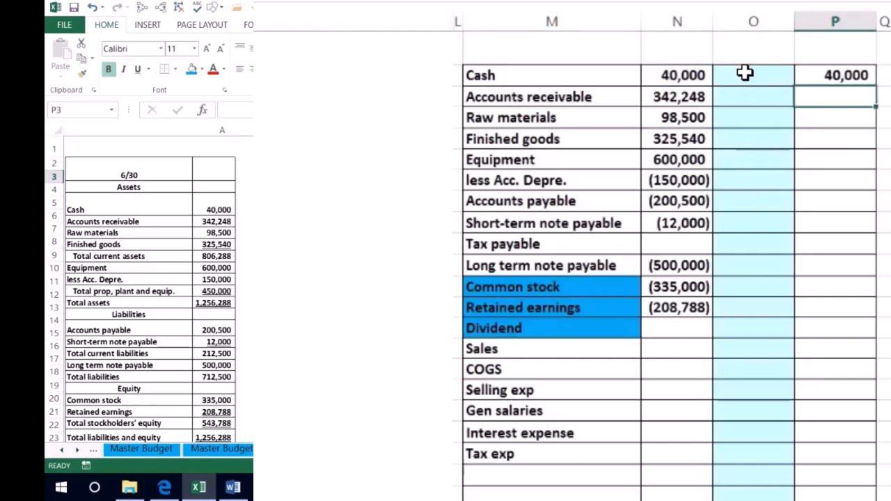
pyautogui.click(836, 75)
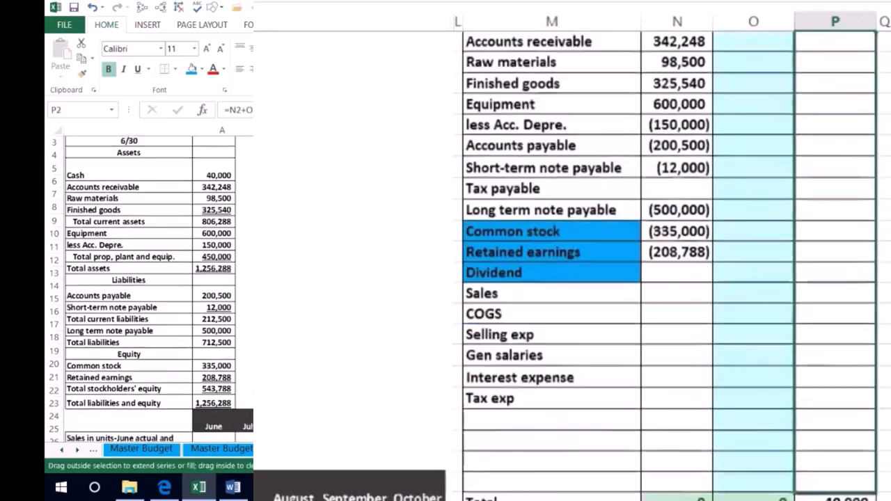
pyautogui.scroll(-3)
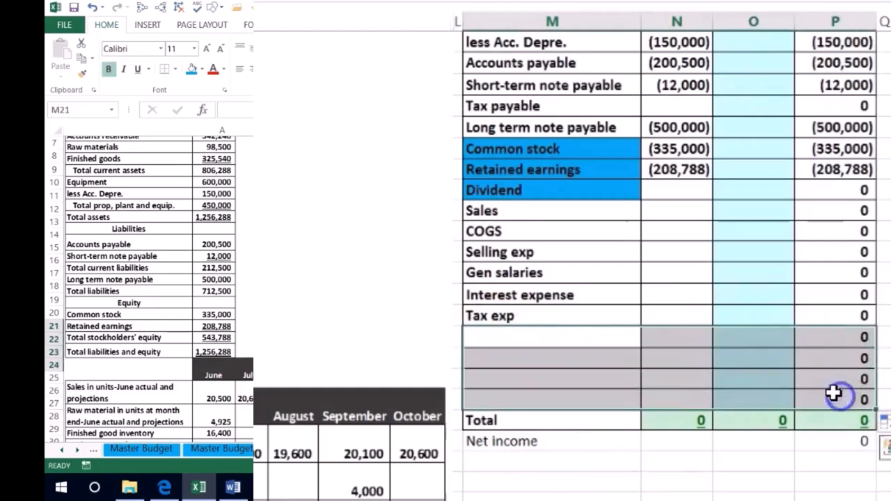
pyautogui.rightClick(838, 397)
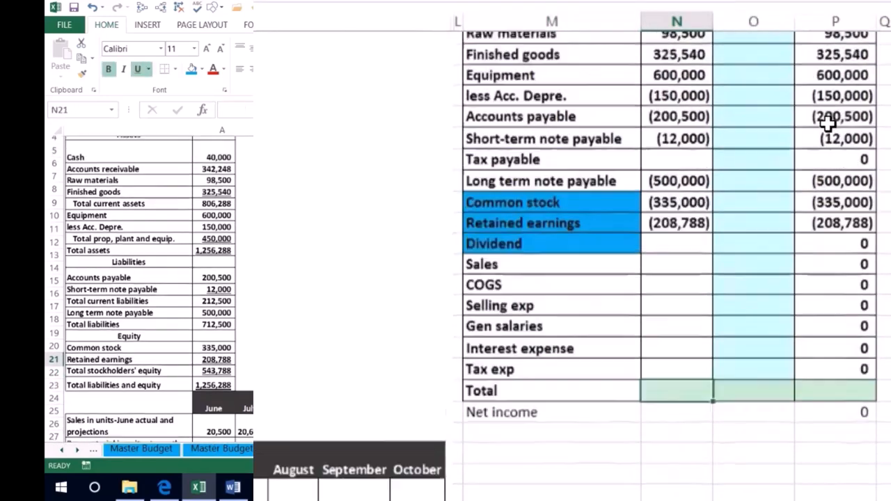
# - Enter =SUM(N2:N20) in N21 as the beginning-balance total, showing 0
pyautogui.write('=sum')
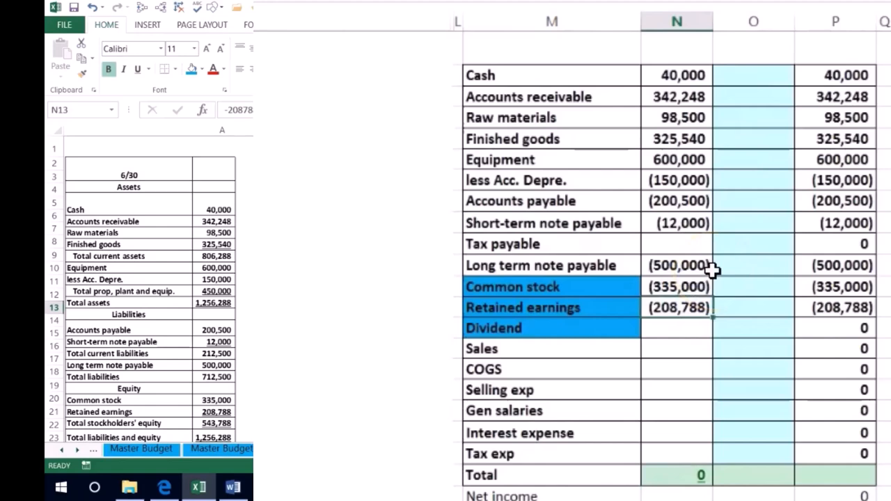
pyautogui.moveTo(174, 188)
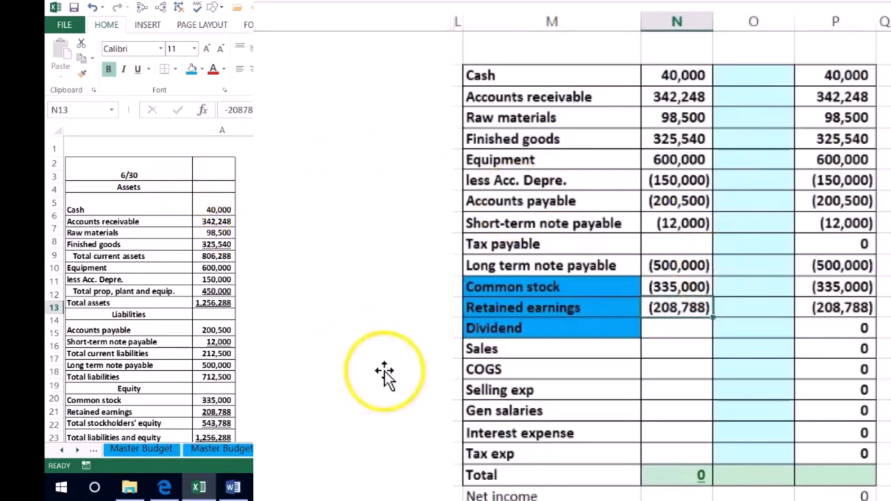
pyautogui.moveTo(397, 365)
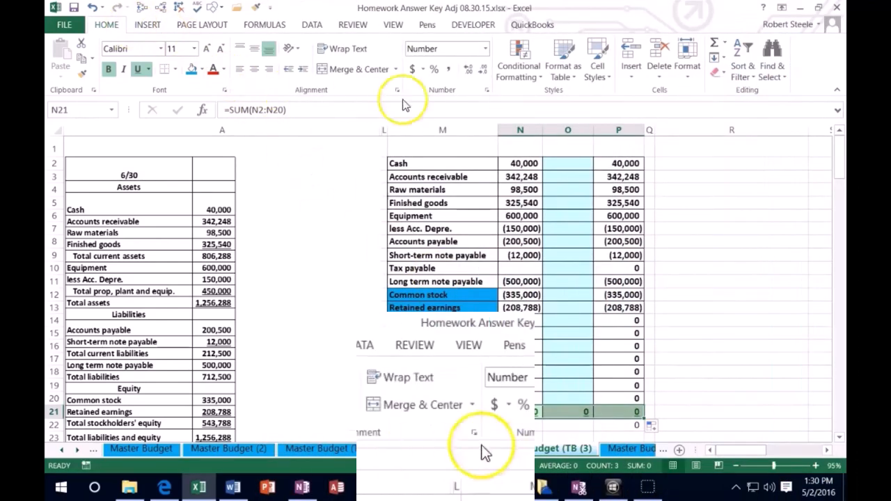
pyautogui.click(518, 59)
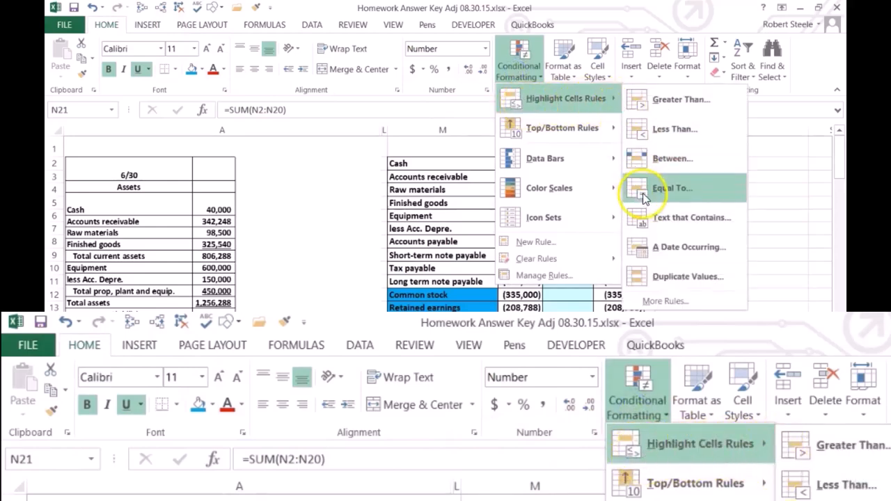
pyautogui.click(671, 188)
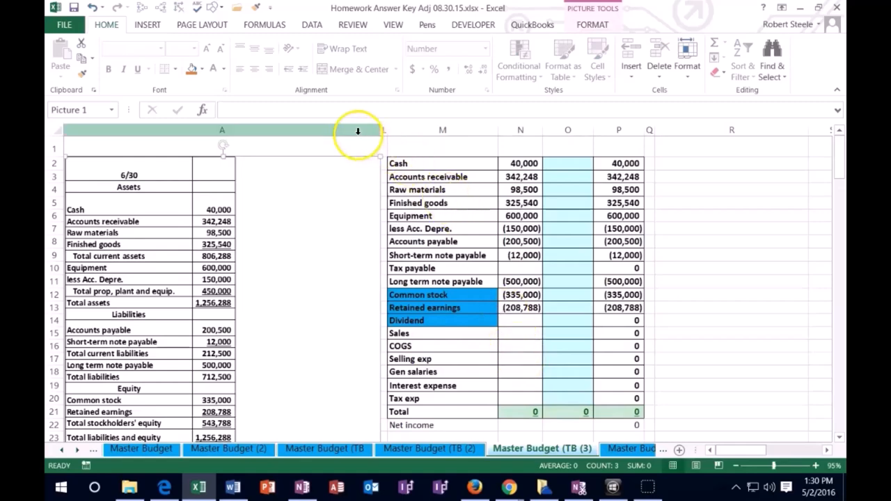
# - Unhide columns H–K to reveal the Debit/Credit journal area beside the trial balance
pyautogui.click(358, 134)
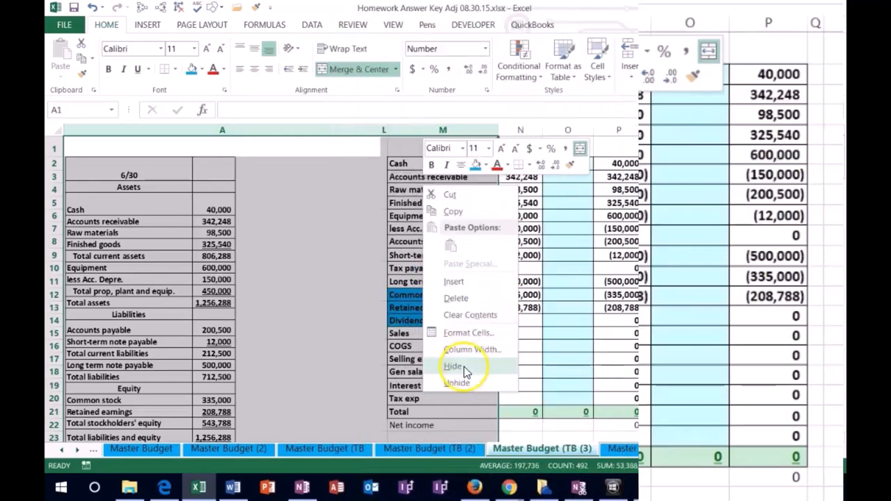
pyautogui.click(453, 366)
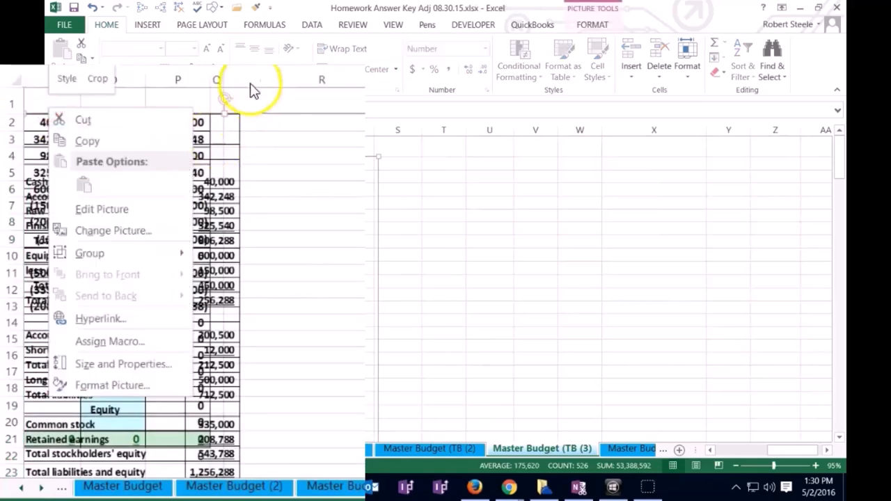
pyautogui.click(111, 122)
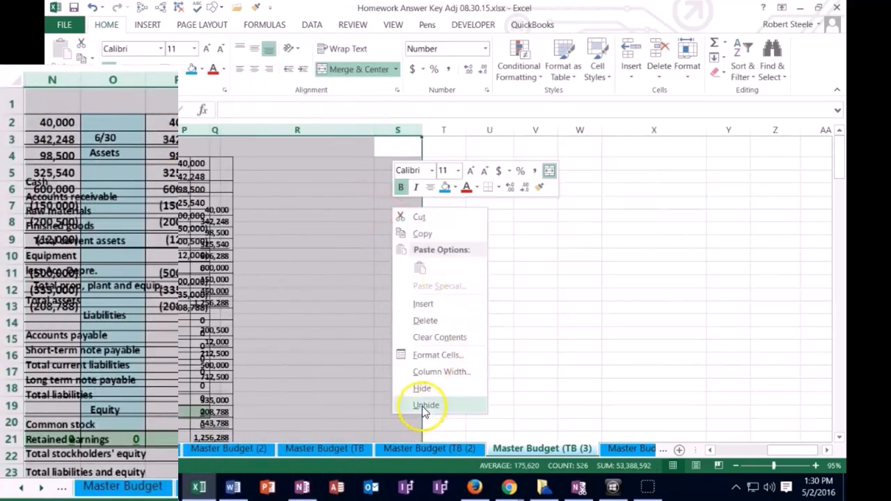
pyautogui.click(426, 406)
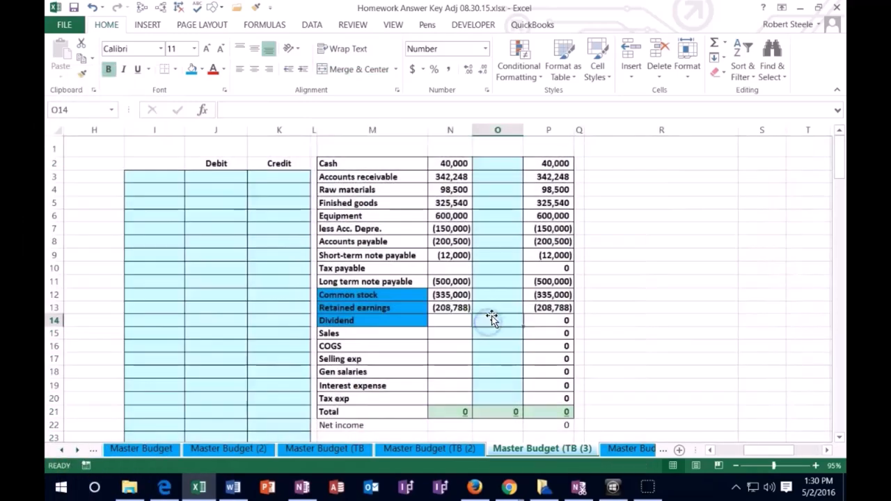
# - Label journal lines Cash, AR, Sales and credit Sales =-E8 for 1,447,200 budgeted sales
pyautogui.click(153, 175)
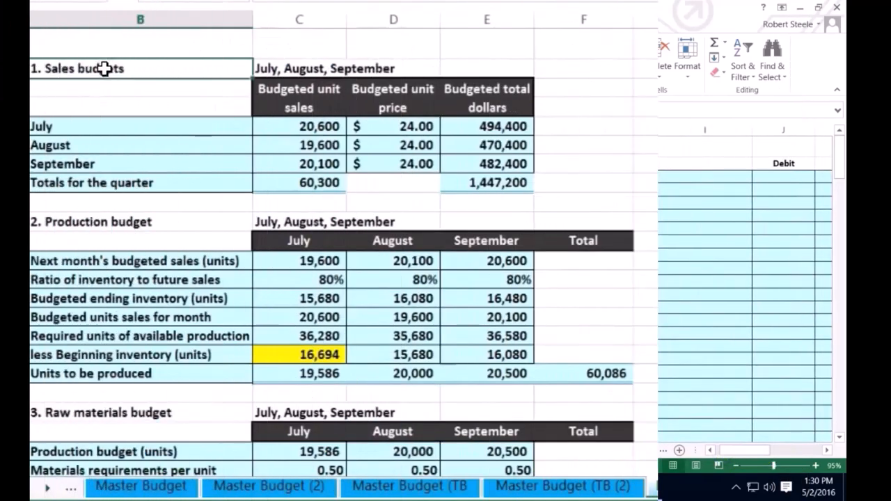
pyautogui.click(487, 183)
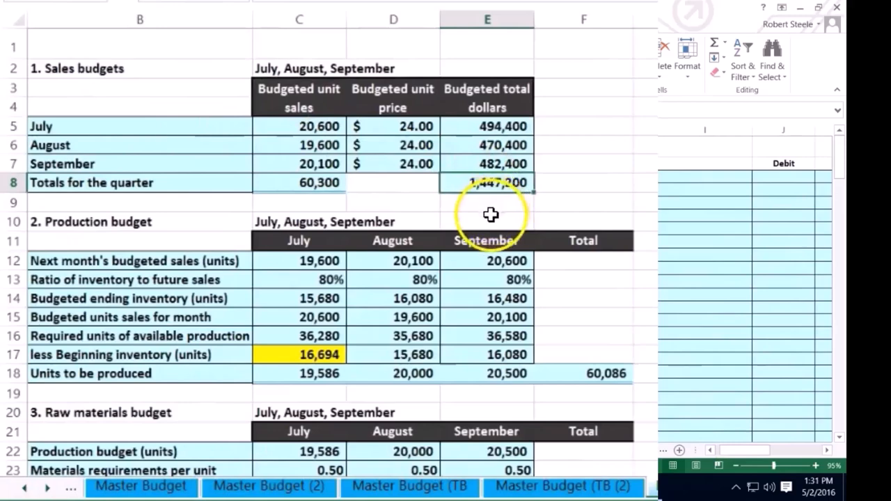
pyautogui.moveTo(518, 224)
pyautogui.write('-')
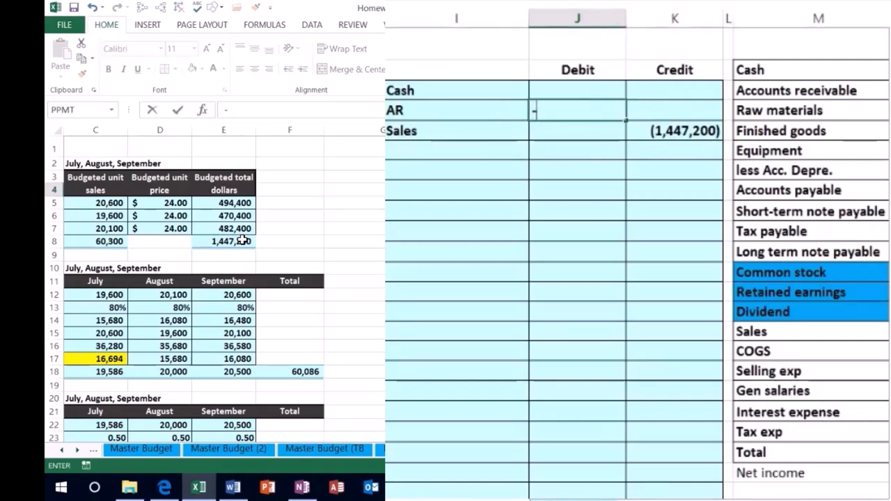
# - Debit AR =-K5*.7 (1,013,040) and Cash =-SUM(J4:K5) (434,160)
pyautogui.click(674, 131)
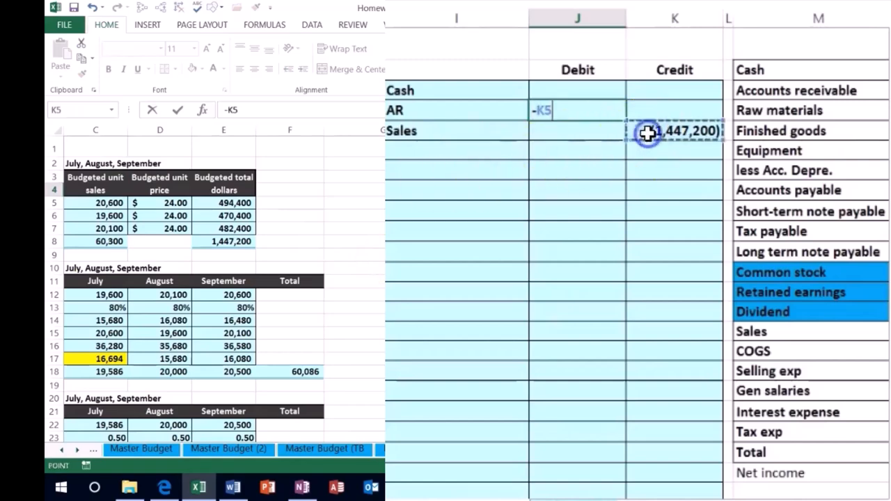
pyautogui.write('*.7')
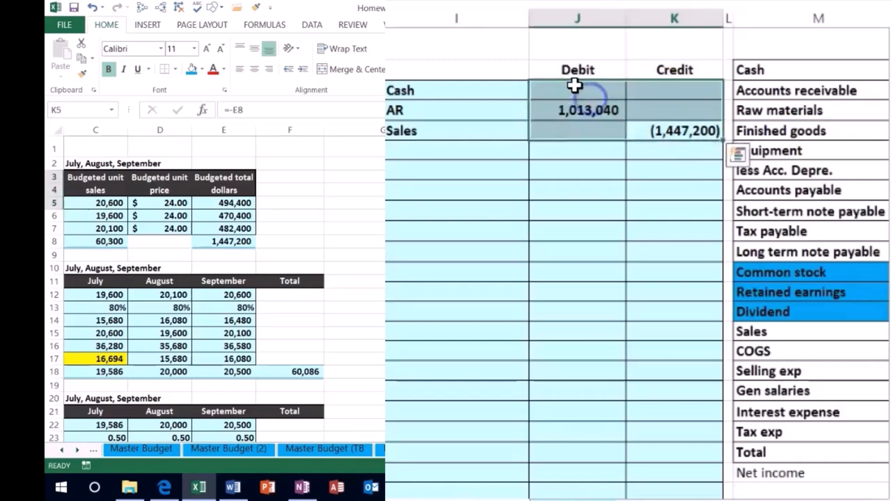
pyautogui.write('-sum(')
pyautogui.write('+')
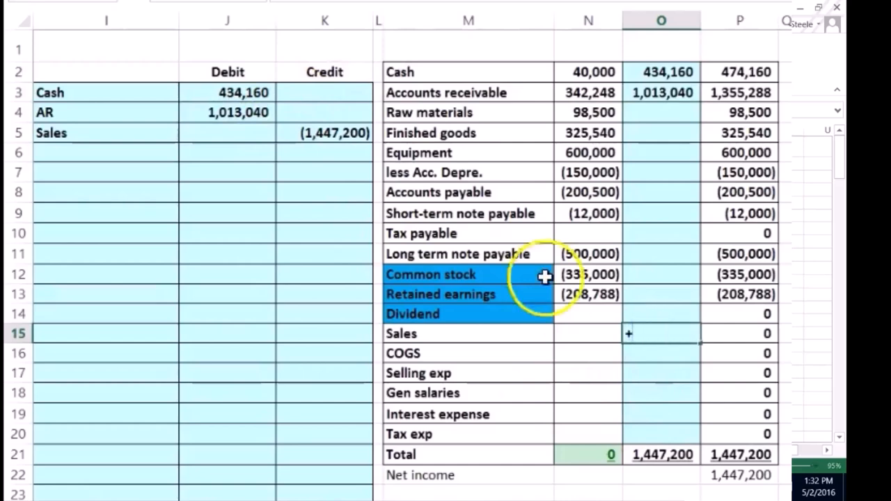
# - Enter the (1,447,200) Sales credit in the Sales row of the adjustments column
pyautogui.write('(1,447,200)')
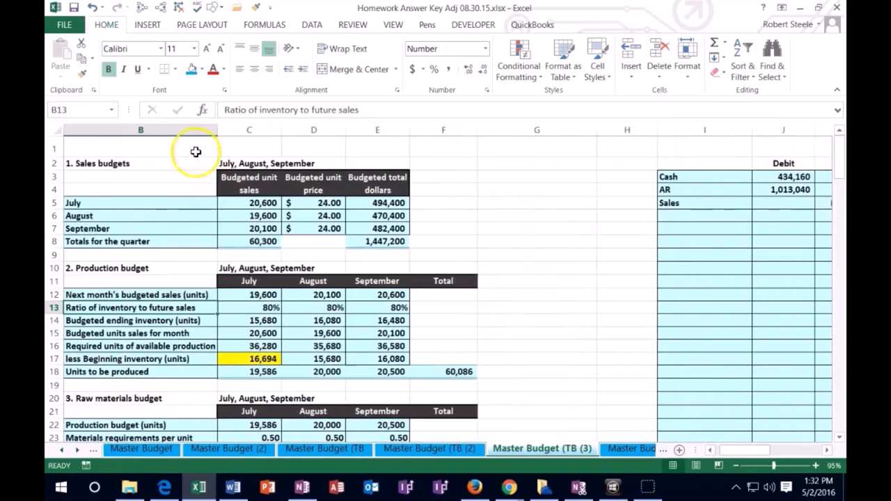
pyautogui.click(202, 69)
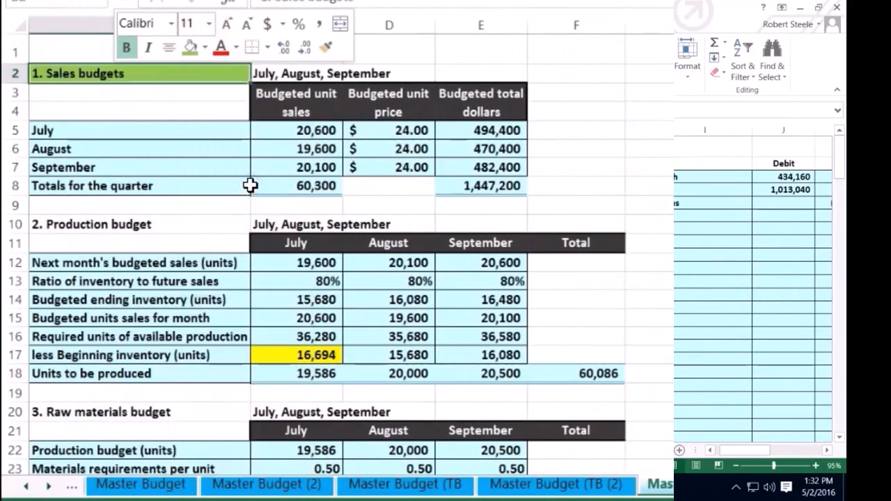
pyautogui.moveTo(253, 253)
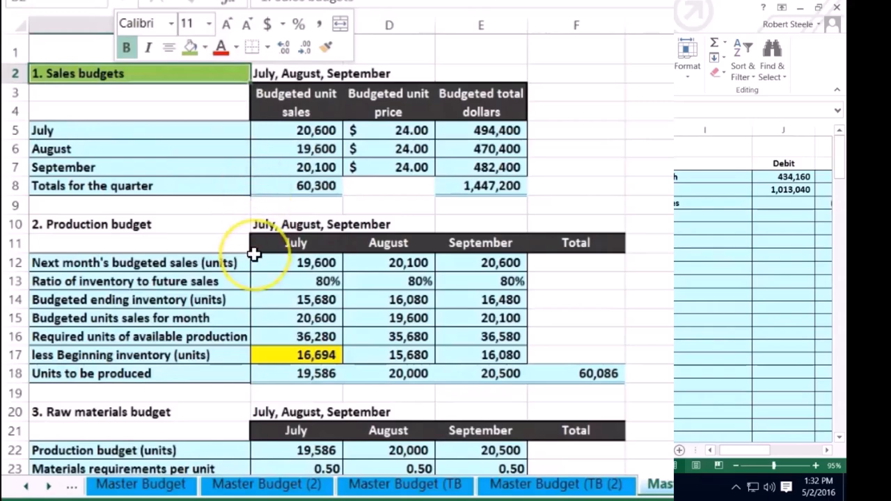
pyautogui.scroll(-3)
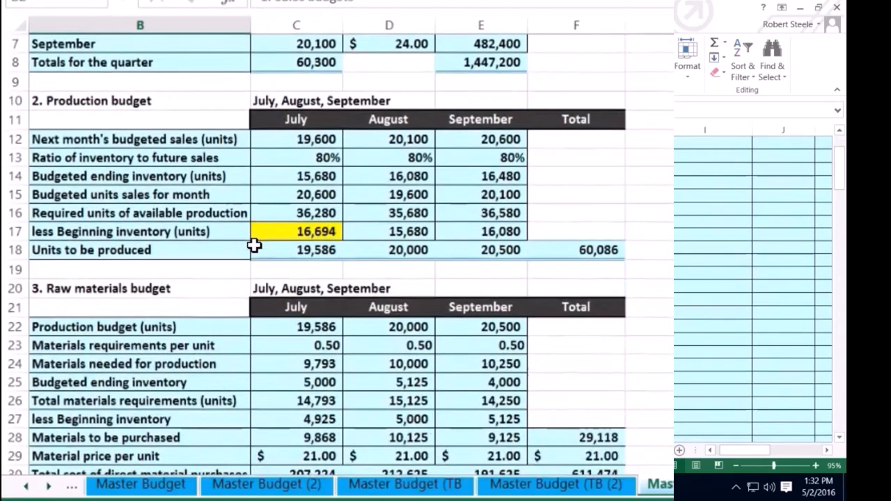
pyautogui.scroll(-3)
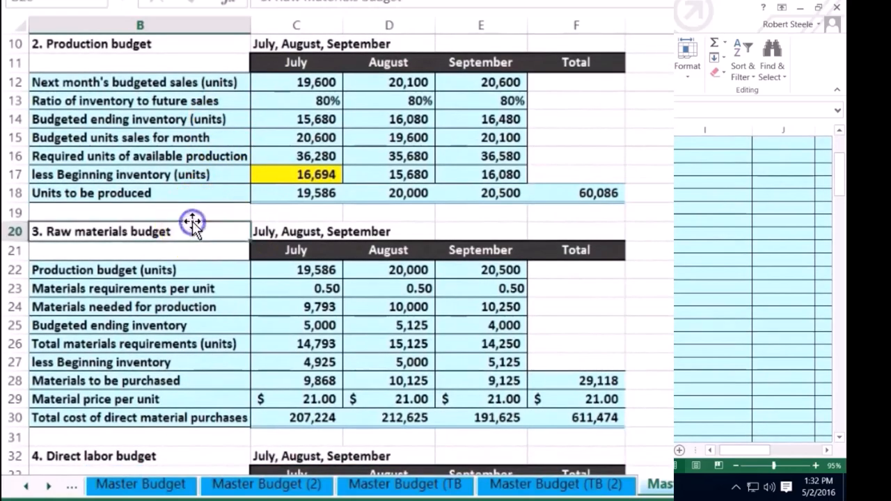
pyautogui.moveTo(207, 209)
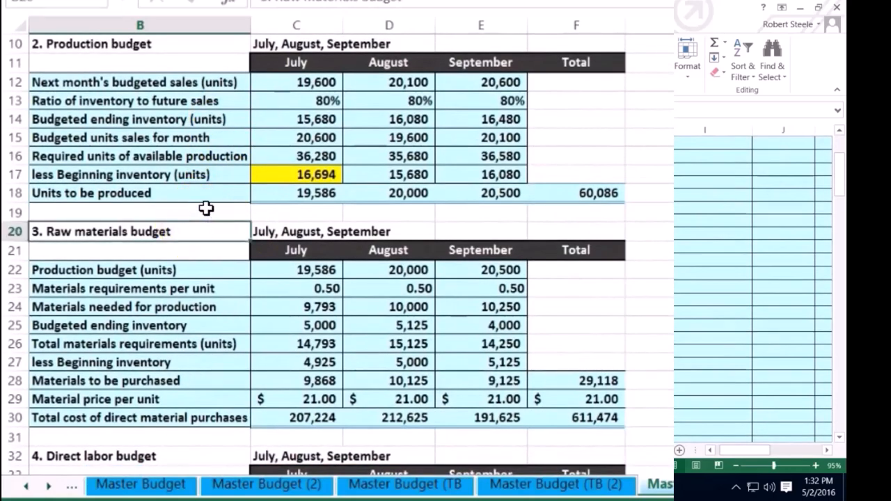
pyautogui.click(100, 231)
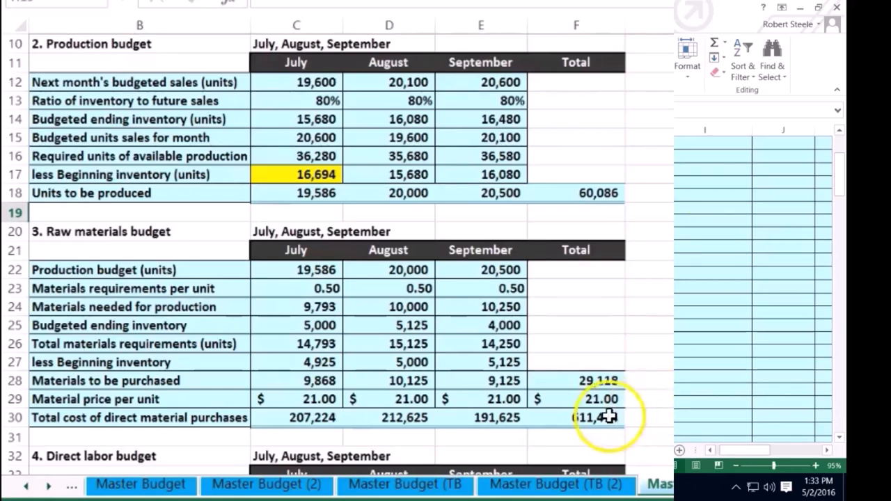
pyautogui.click(577, 418)
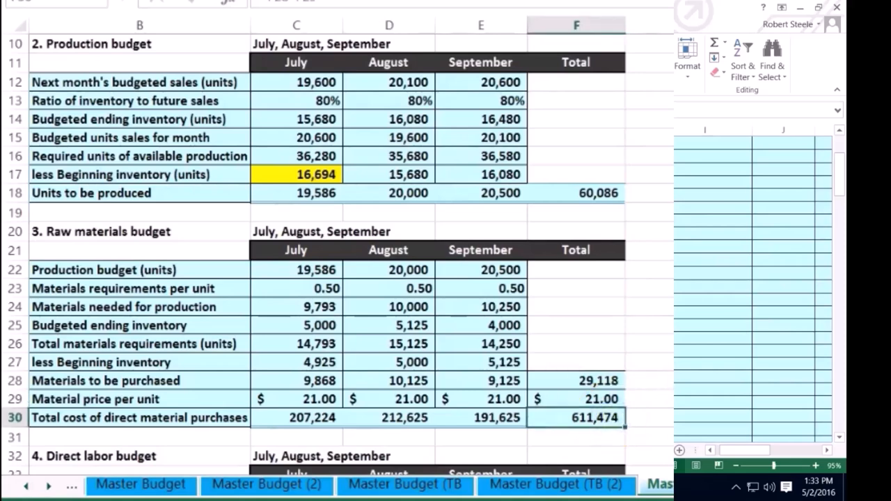